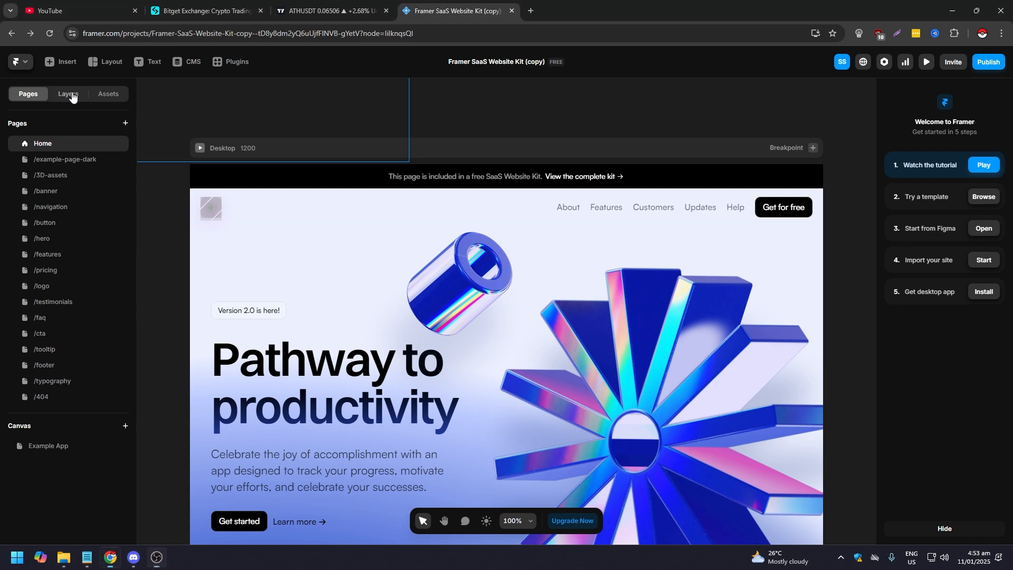
Step: Show the Home page's layer tree in the left panel
{"action": "left_click", "coordinate": [68, 94]}
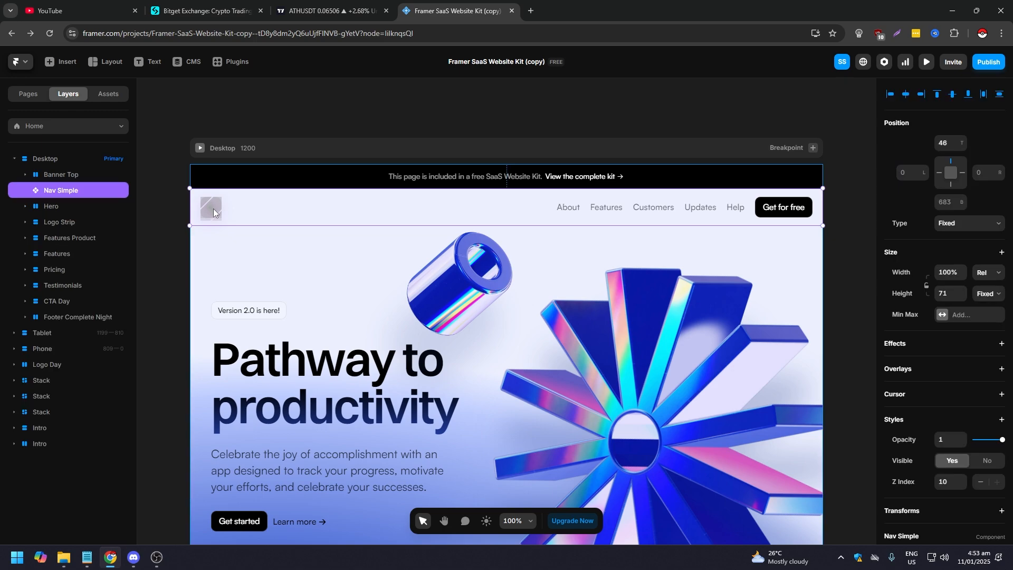
Step: Enter the Nav Simple component and select the Logo instance inside it
{"action": "double_click", "coordinate": [61, 190]}
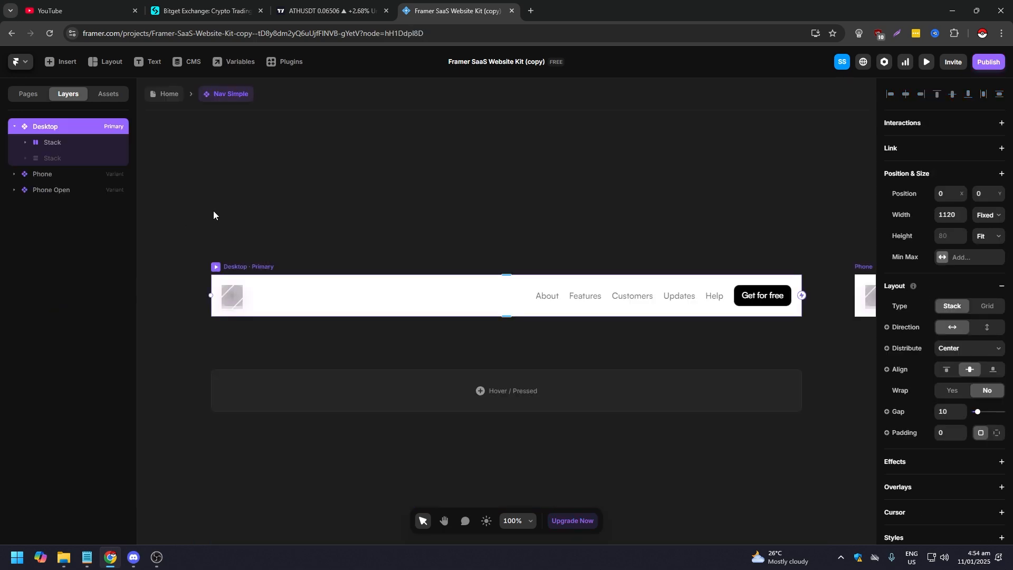
{"action": "mouse_move", "coordinate": [251, 271]}
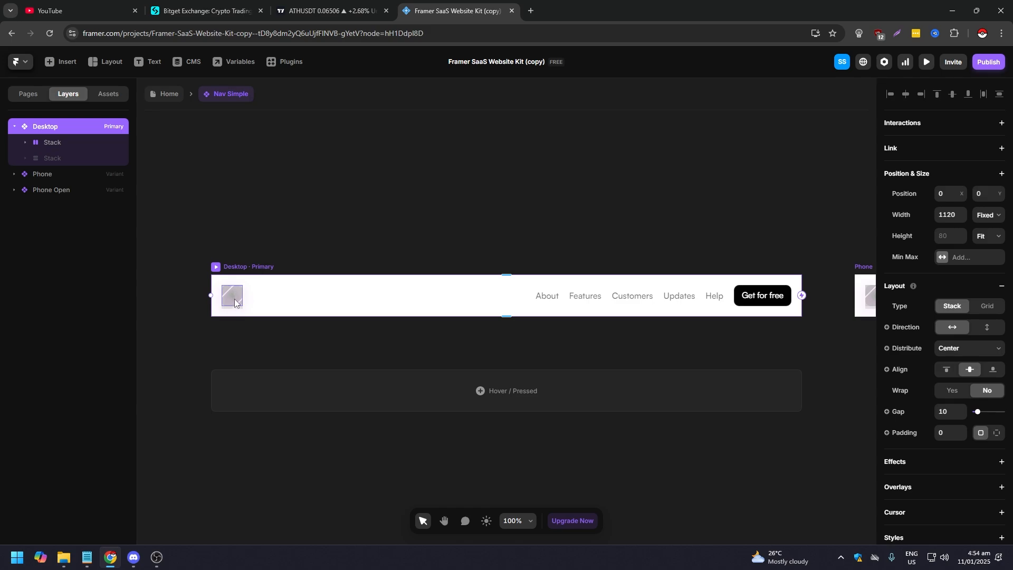
{"action": "left_click", "coordinate": [231, 295]}
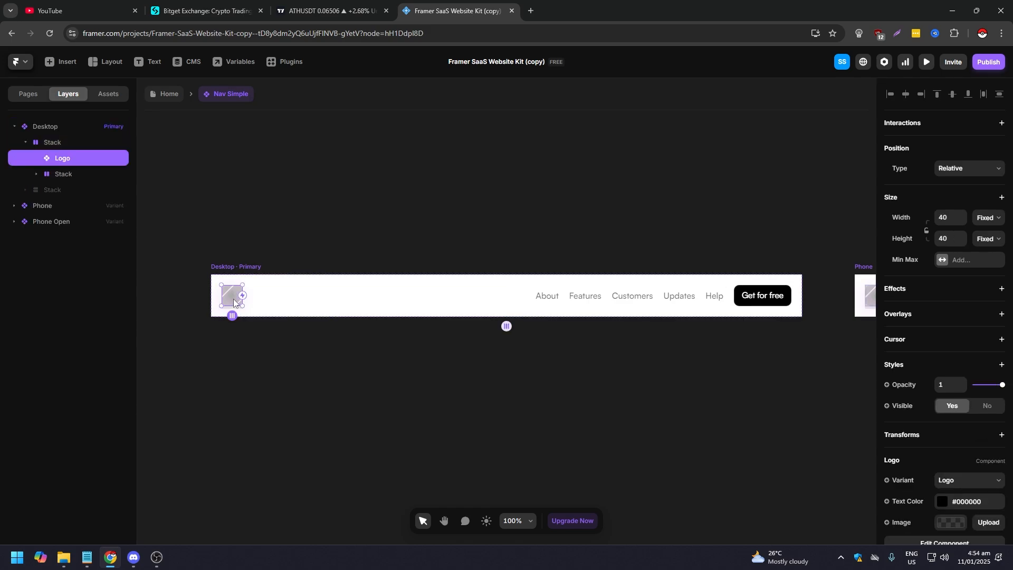
Step: Enter the Logo component showing its Logo, Logo Hover, Logo Full and Logo Full Hover variants
{"action": "double_click", "coordinate": [231, 294]}
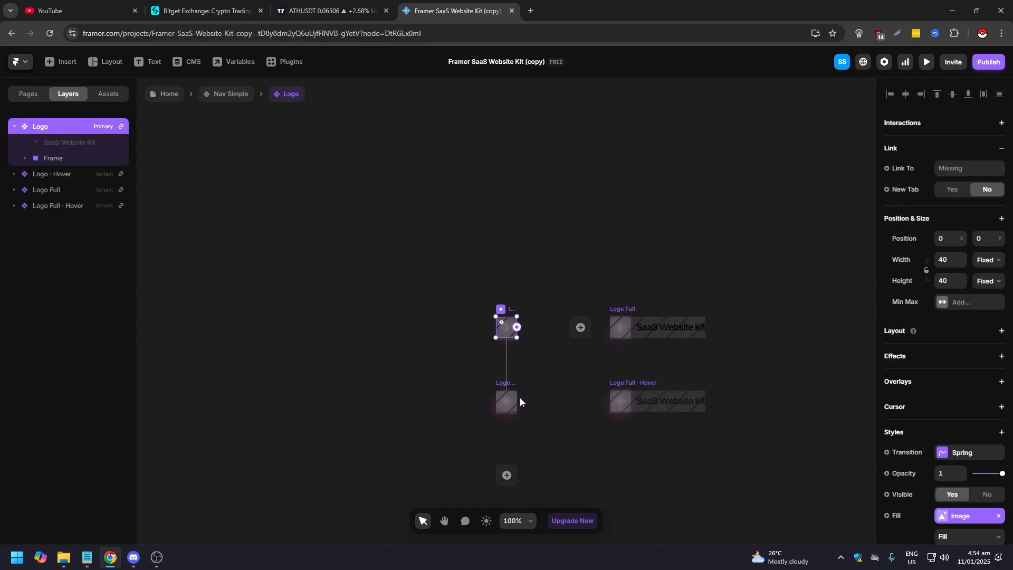
{"action": "mouse_move", "coordinate": [461, 299]}
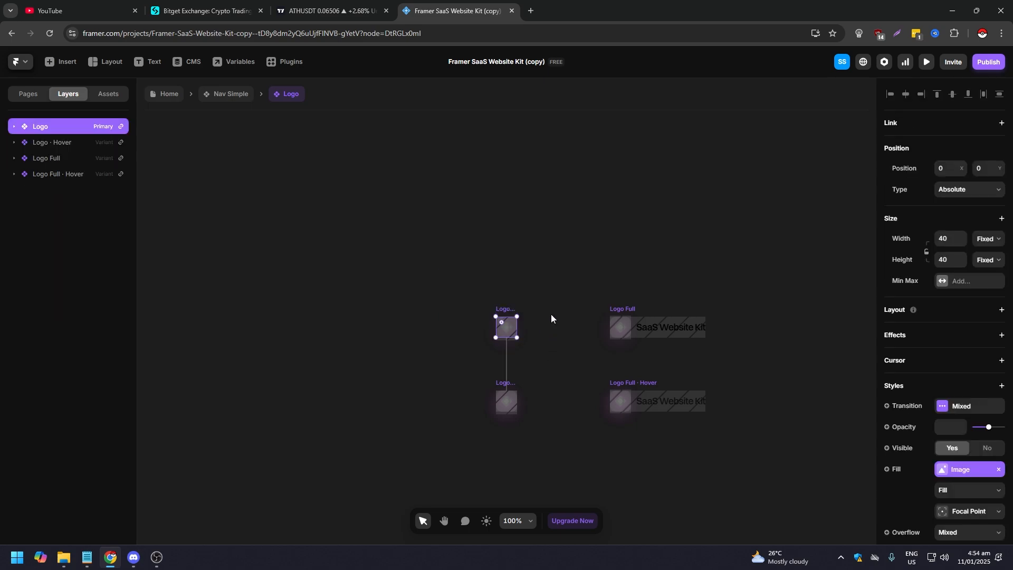
{"action": "mouse_move", "coordinate": [909, 390]}
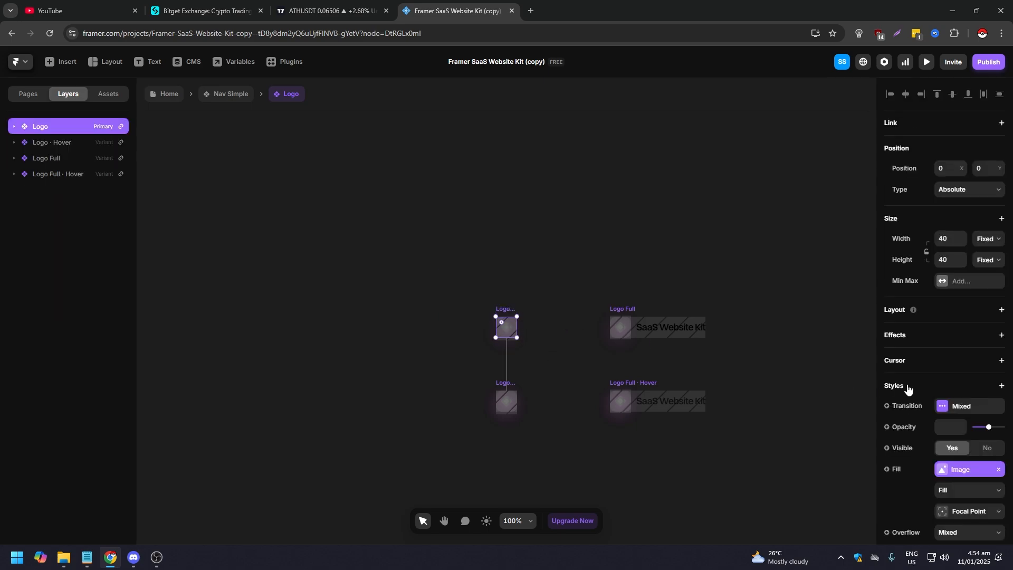
{"action": "mouse_move", "coordinate": [886, 460]}
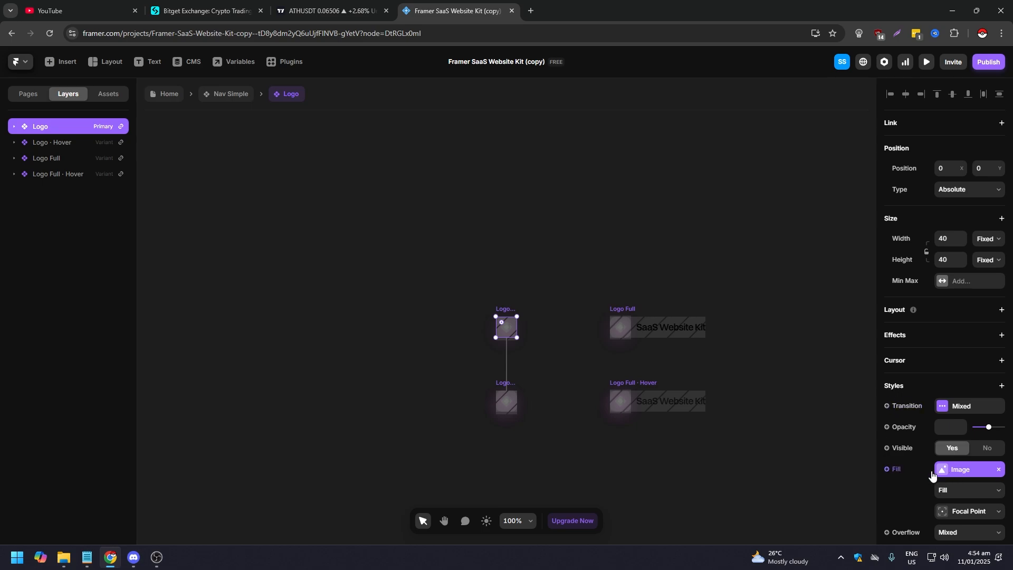
{"action": "mouse_move", "coordinate": [965, 474]}
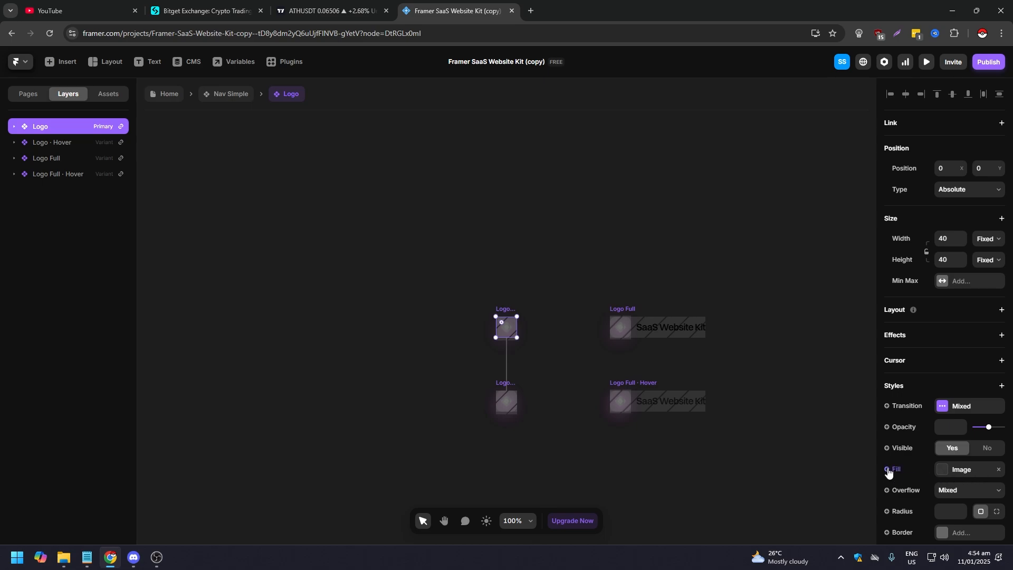
Step: Dismiss the Fill variable menu and bring up the Logo's image fill popover
{"action": "left_click", "coordinate": [888, 470]}
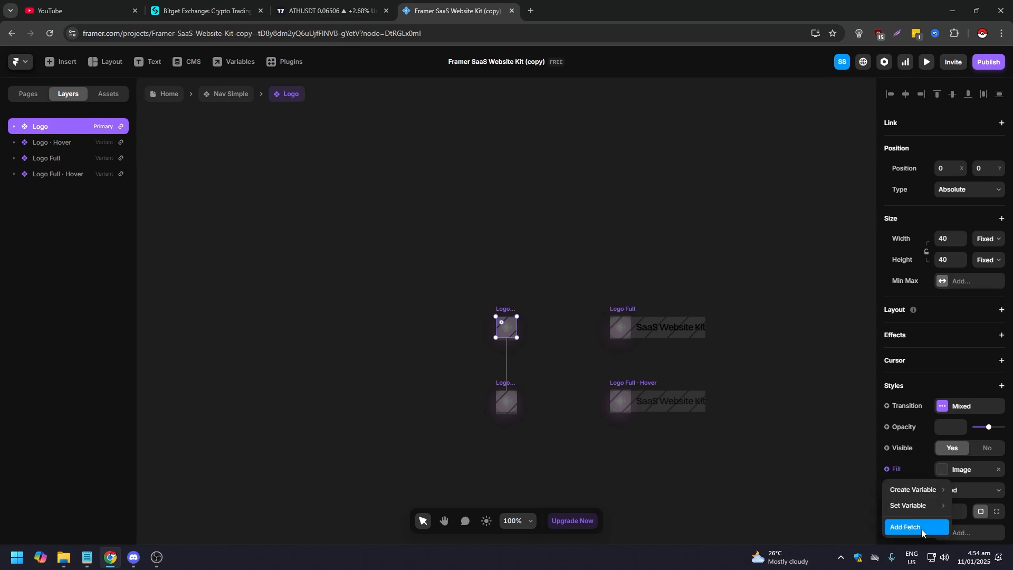
{"action": "mouse_move", "coordinate": [966, 468]}
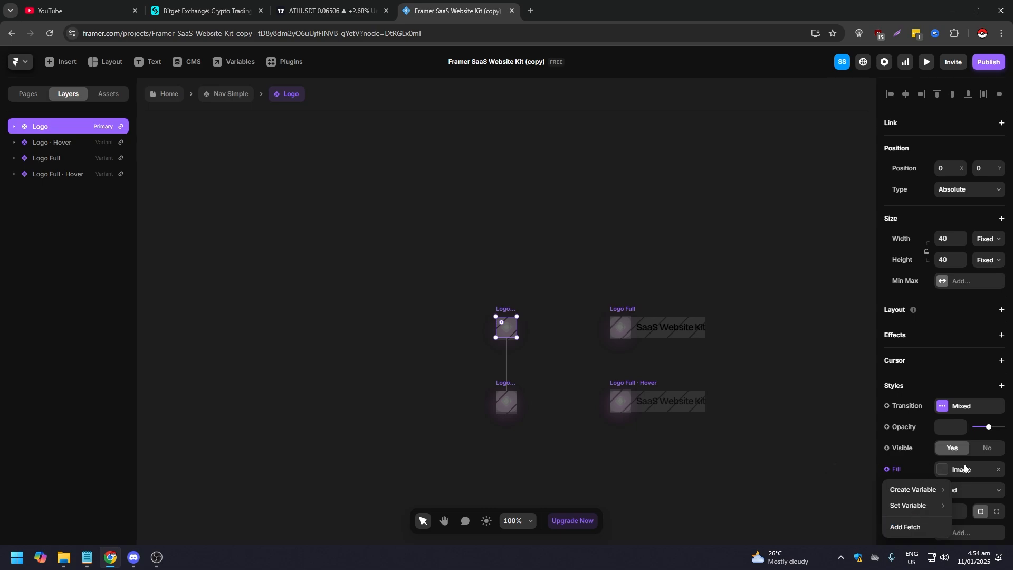
{"action": "left_click", "coordinate": [943, 469]}
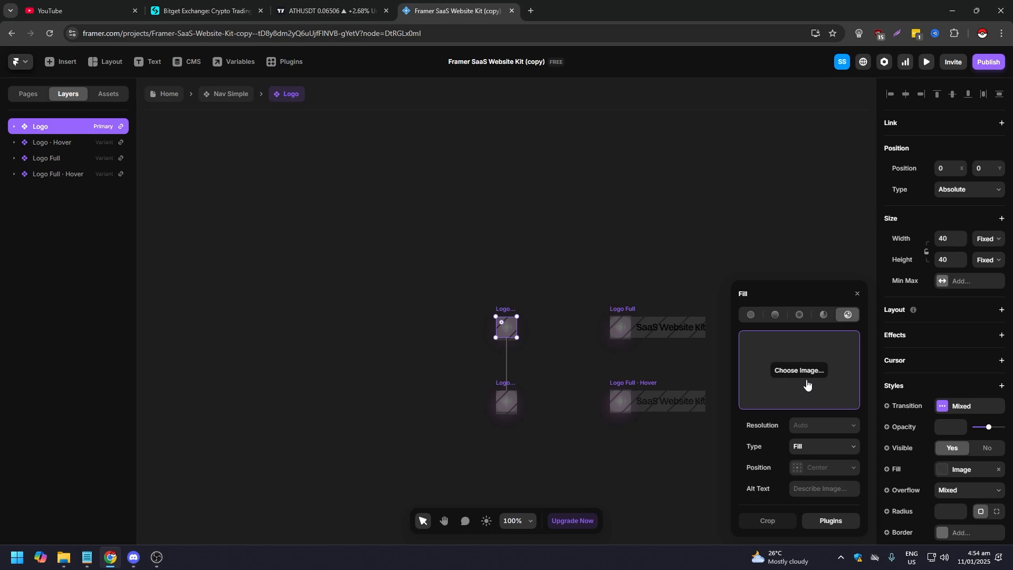
Step: Choose Image… to bring up the Windows Open dialog at the Premiere Pro 22.0 folder
{"action": "left_click", "coordinate": [799, 371]}
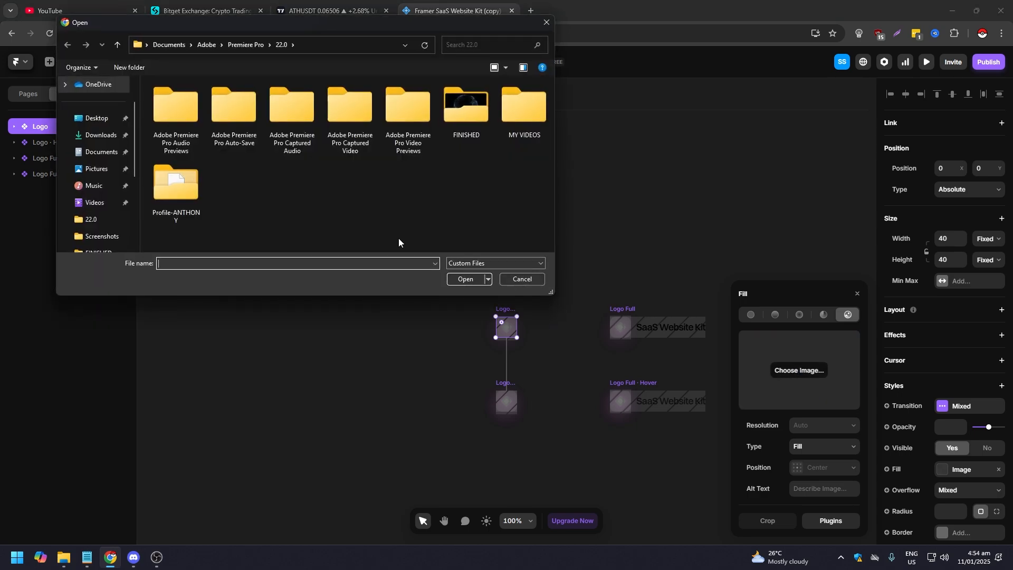
{"action": "mouse_move", "coordinate": [275, 214]}
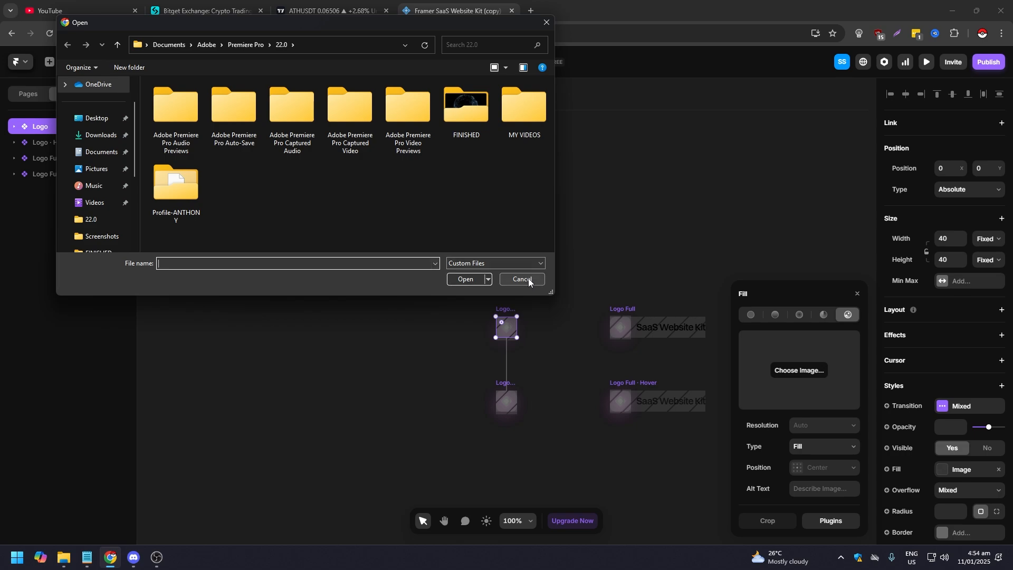
Step: Cancel the Open dialog, returning to Framer with the Fill popover still open
{"action": "left_click", "coordinate": [521, 278]}
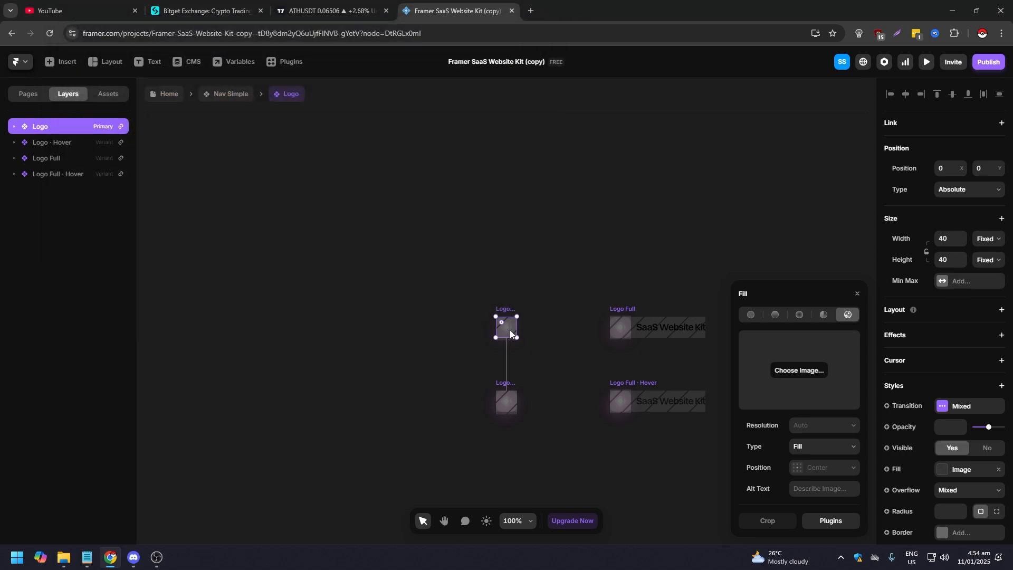
{"action": "mouse_move", "coordinate": [374, 226]}
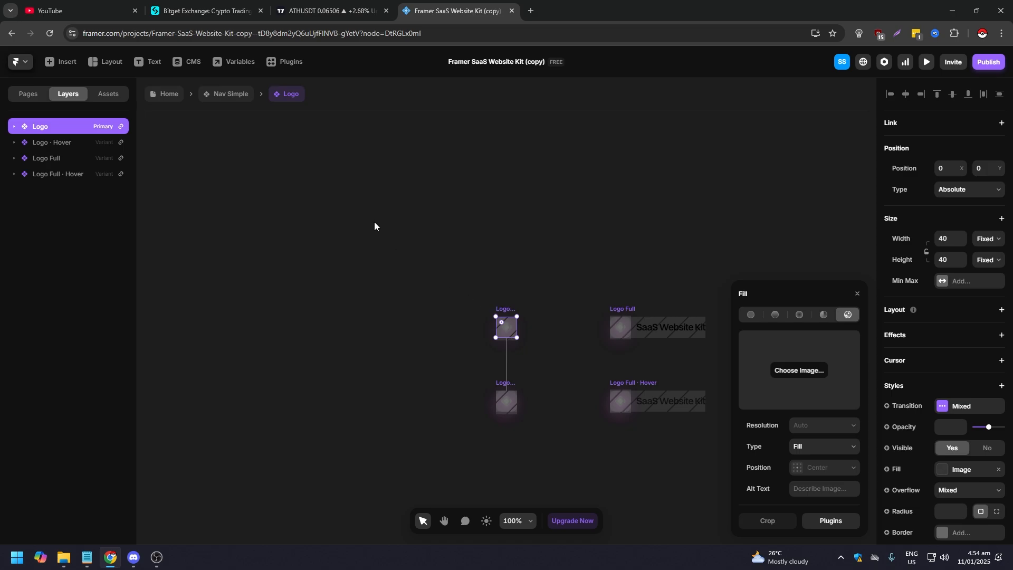